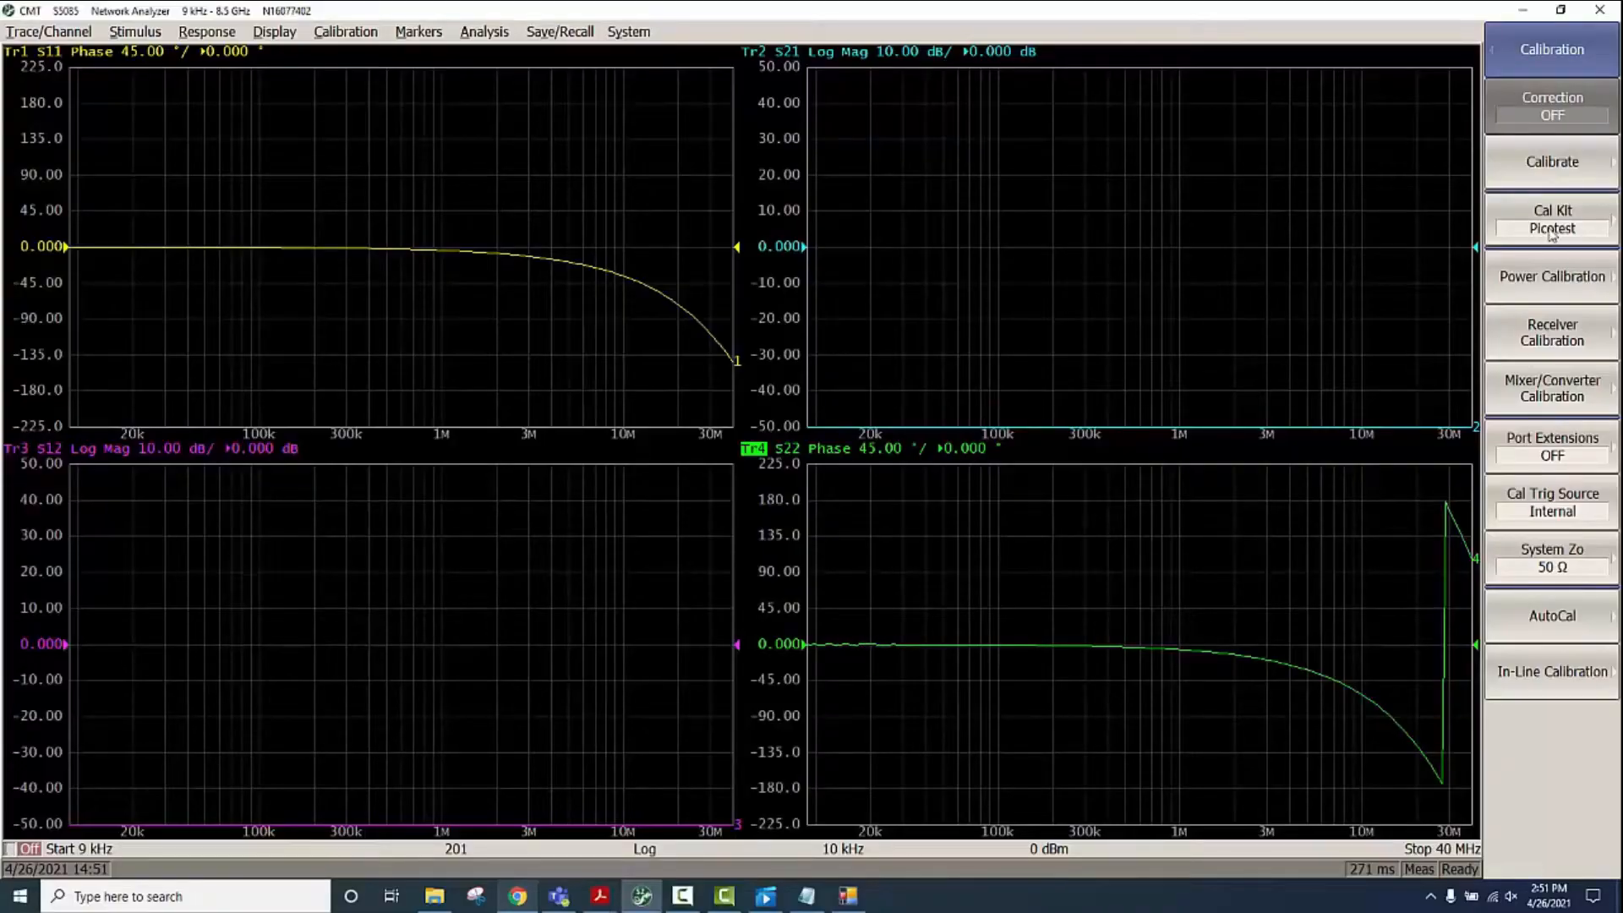
Open the Picotest cal kit submenu from the Calibration menu
left_click(1552, 219)
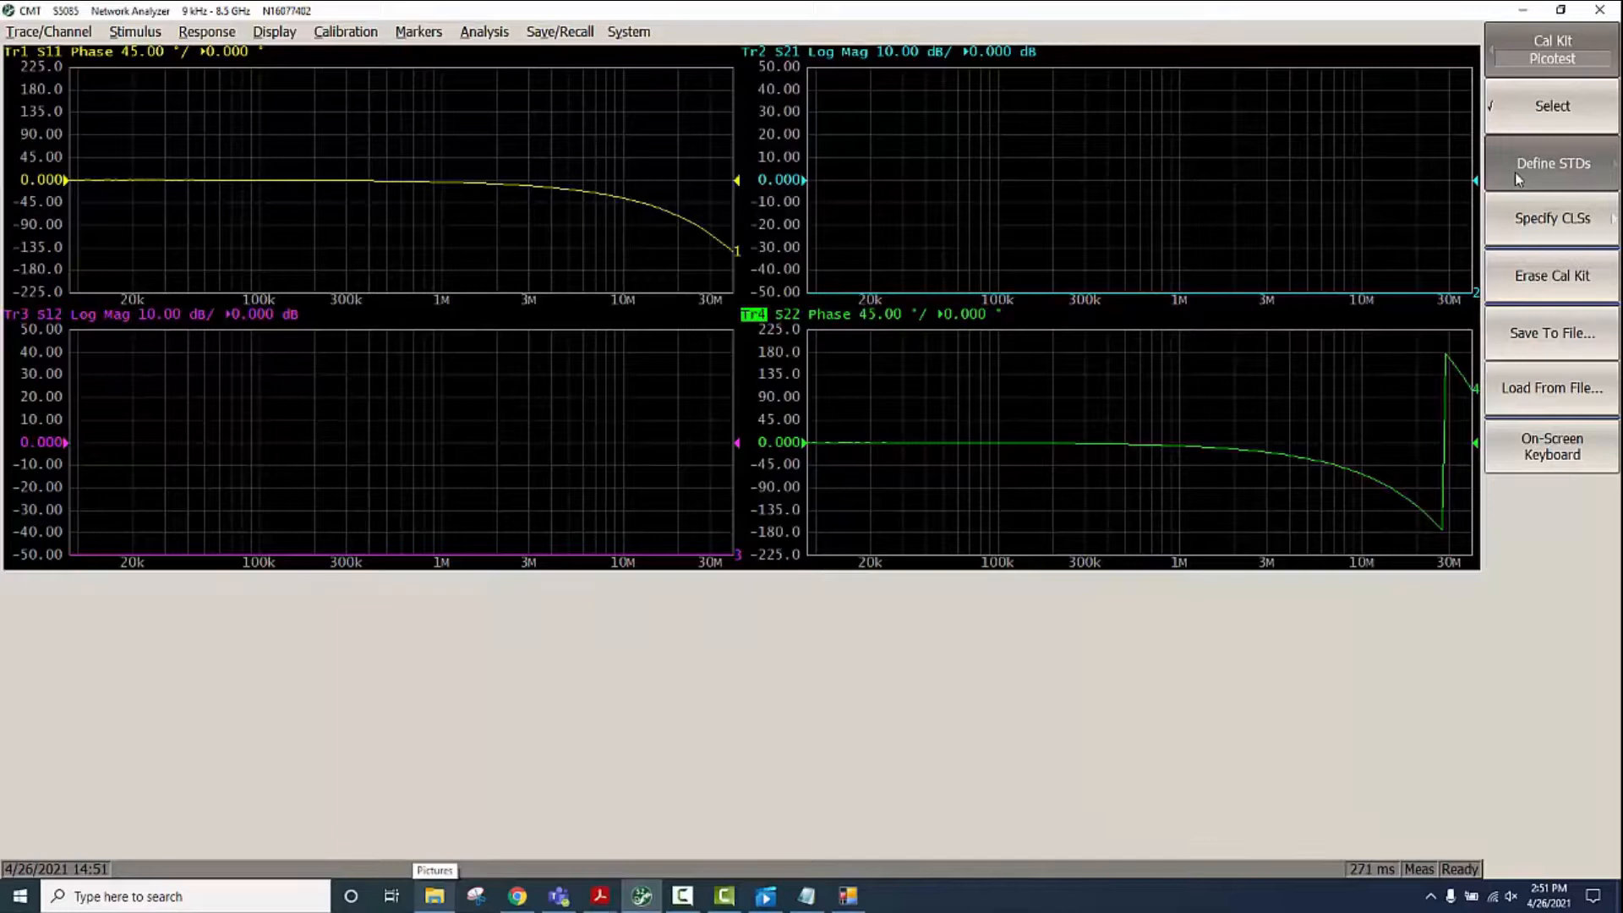
Open the standards table and inspect the Open, Short and Load definitions
left_click(1550, 162)
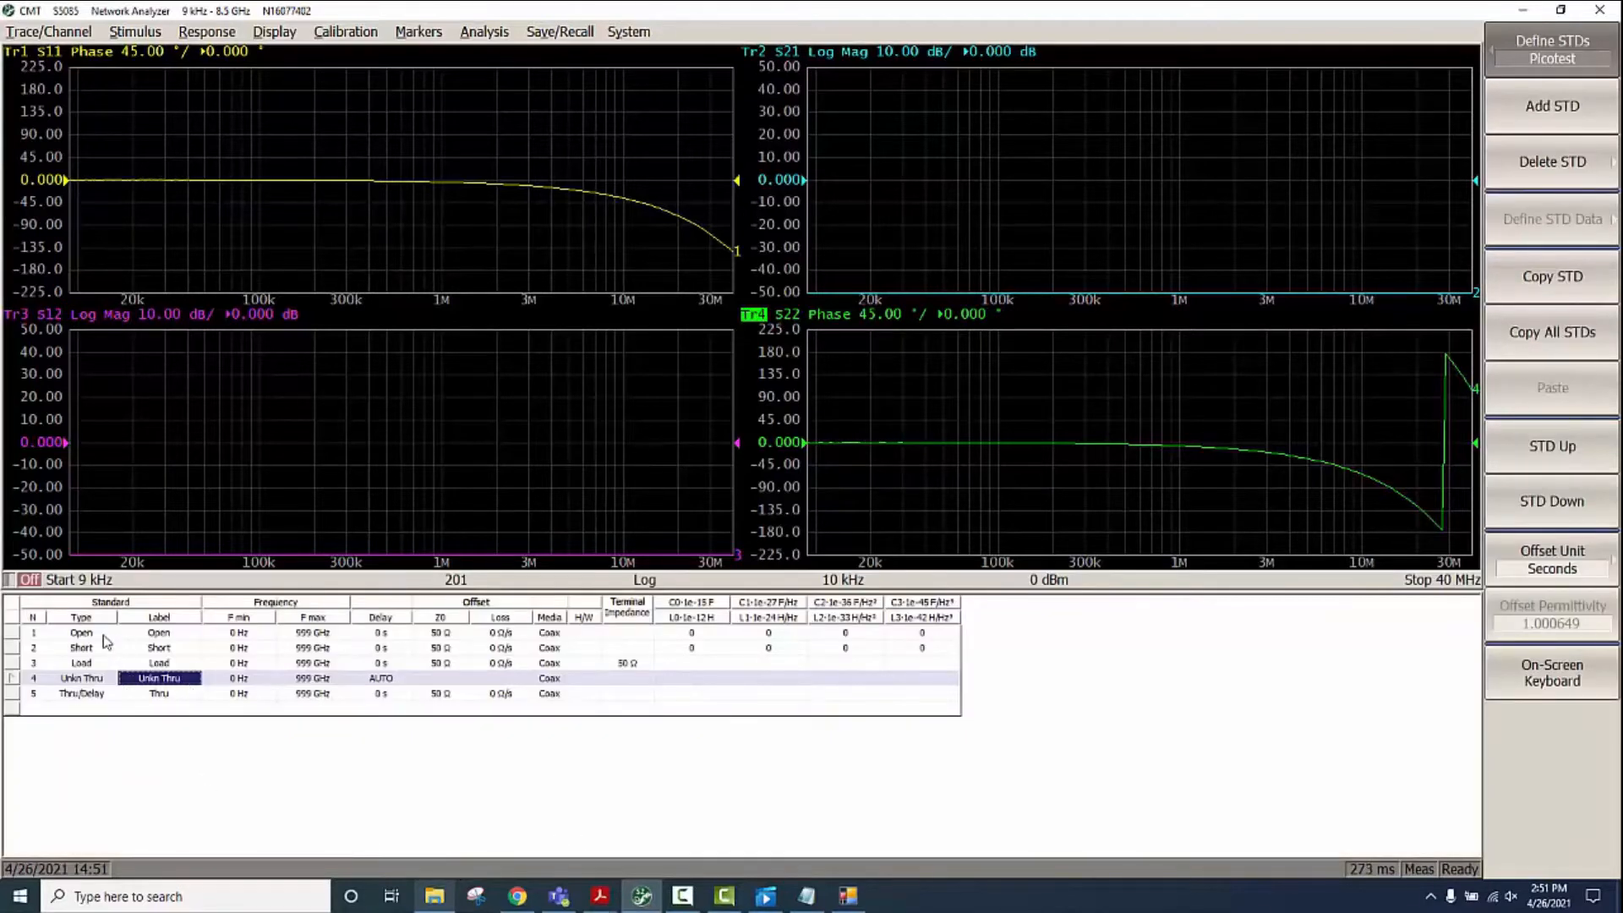
left_click(81, 632)
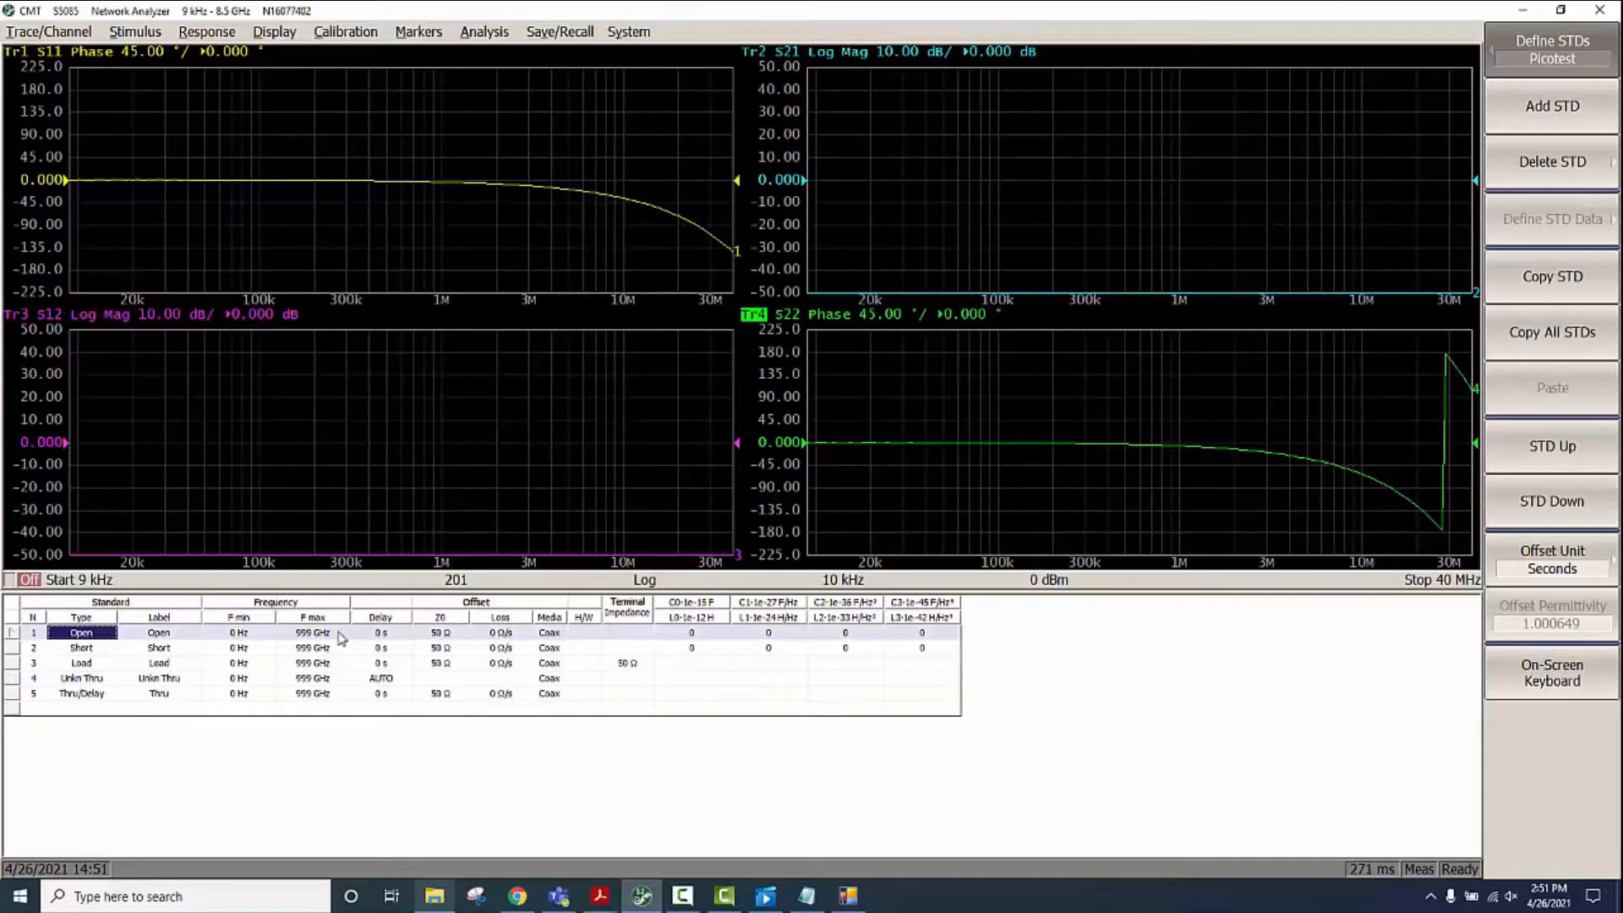
mouse_move(650, 629)
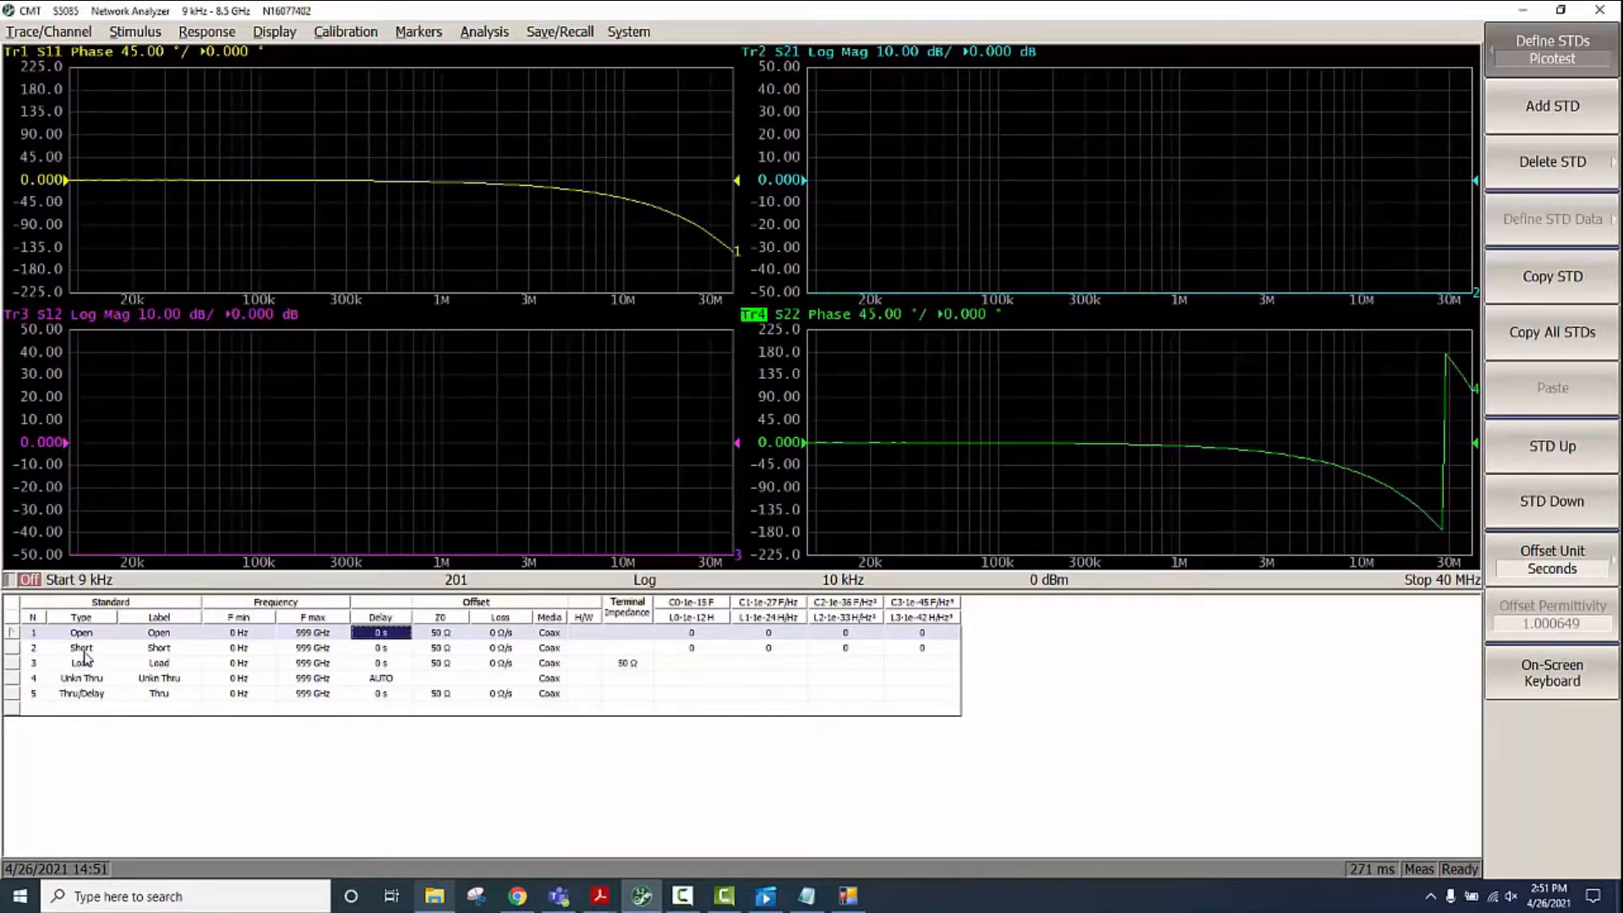
left_click(81, 646)
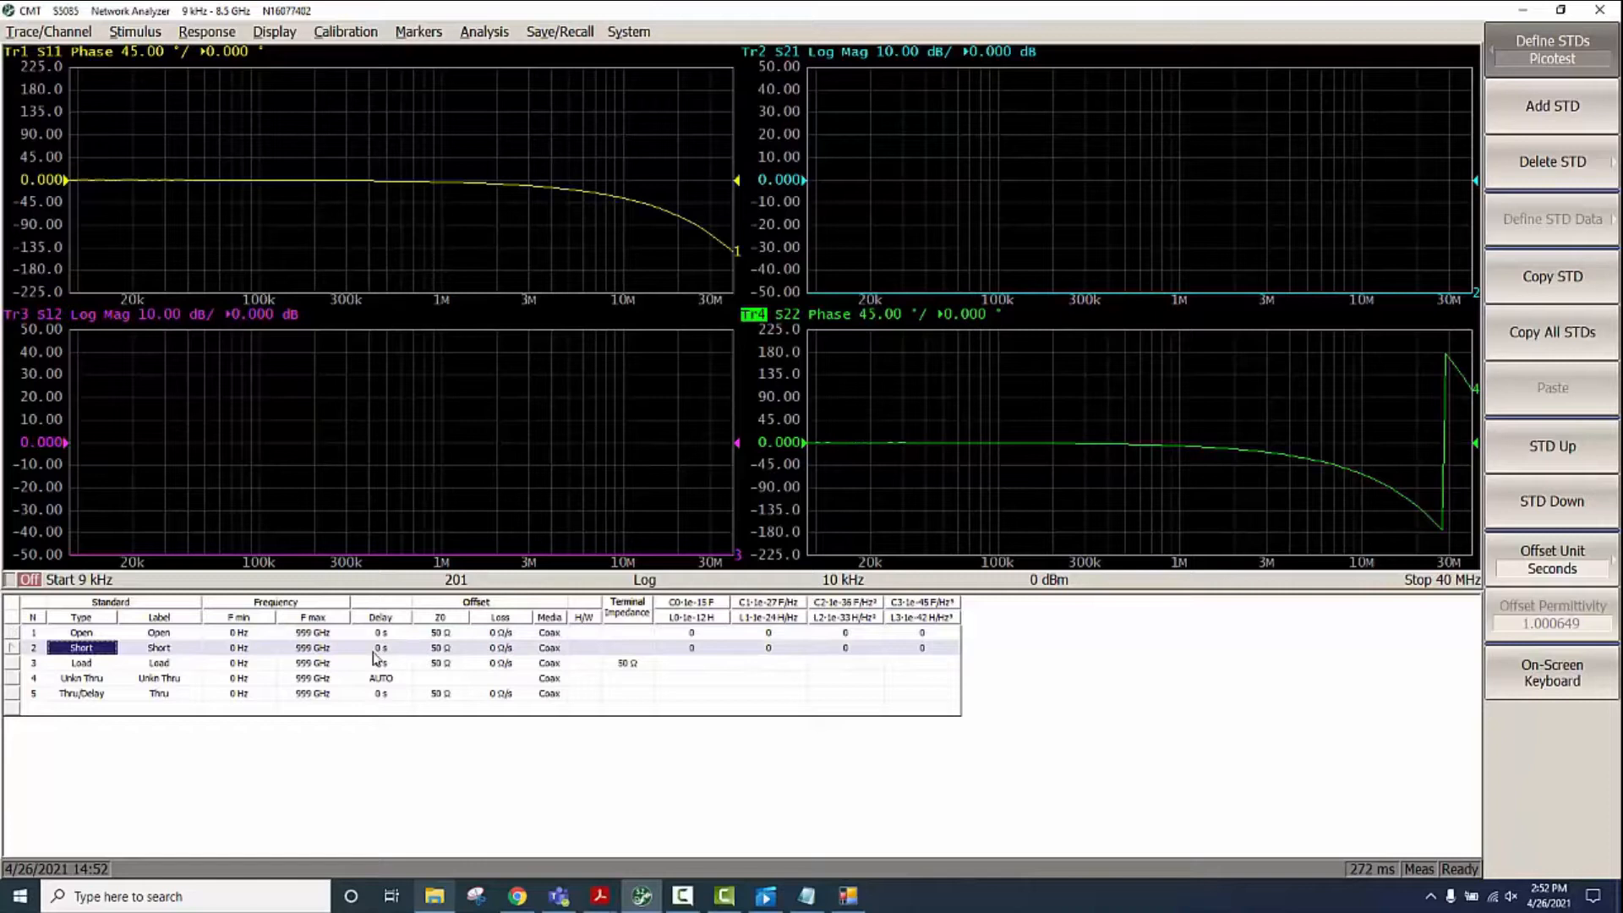
left_click(81, 662)
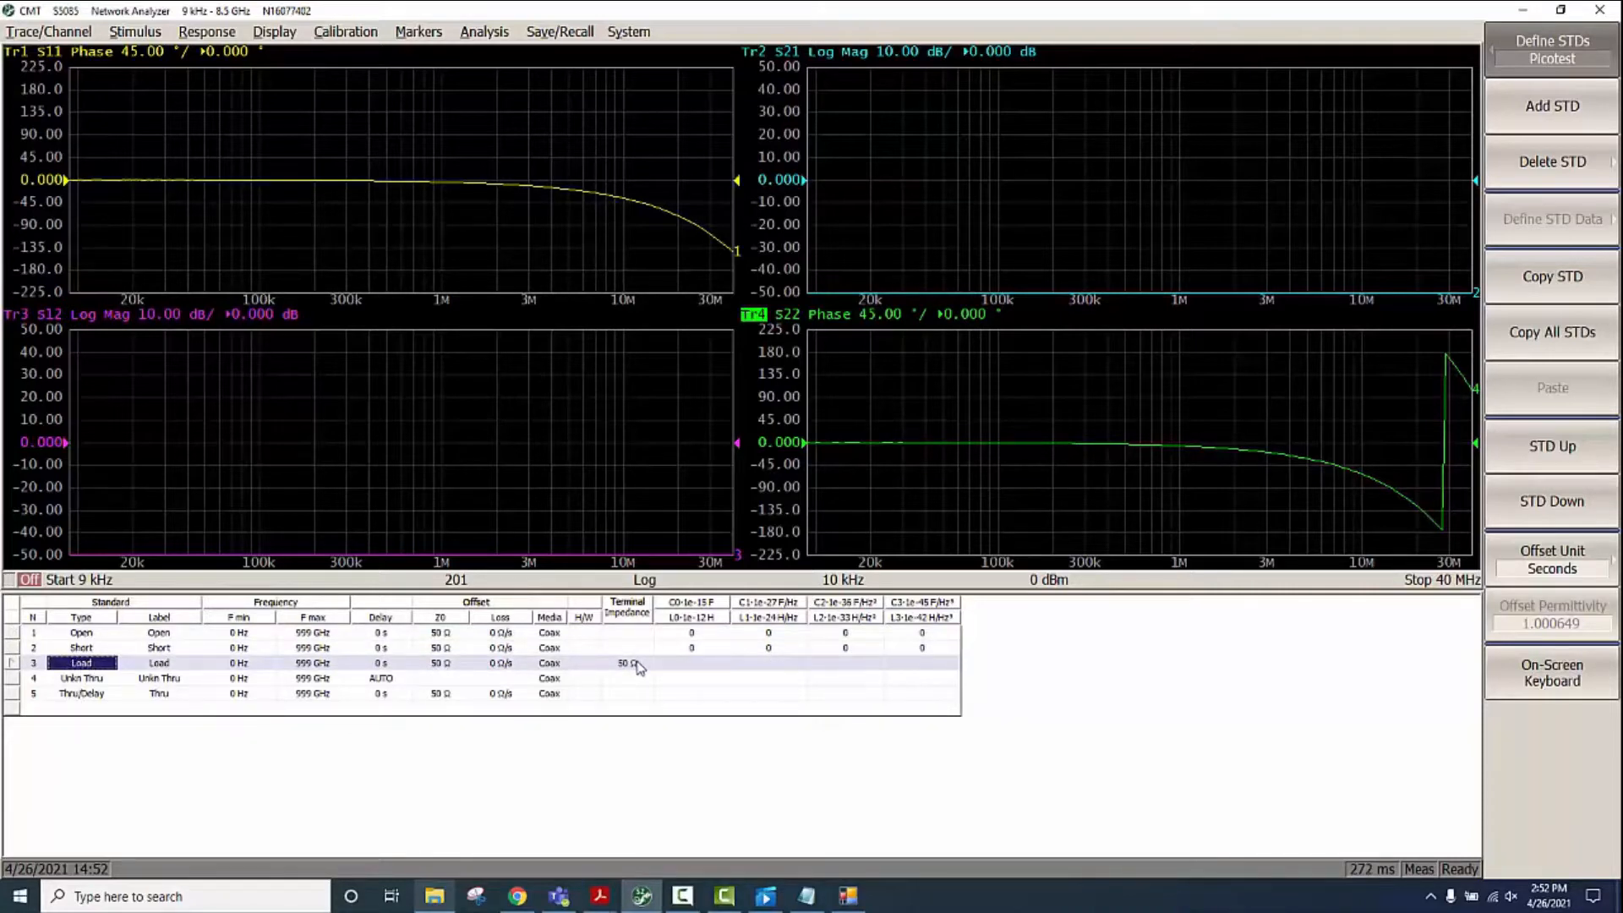
Check the Load's 50 Ω impedance, then inspect the Unknown Thru and Thru/Delay definitions
left_click(628, 662)
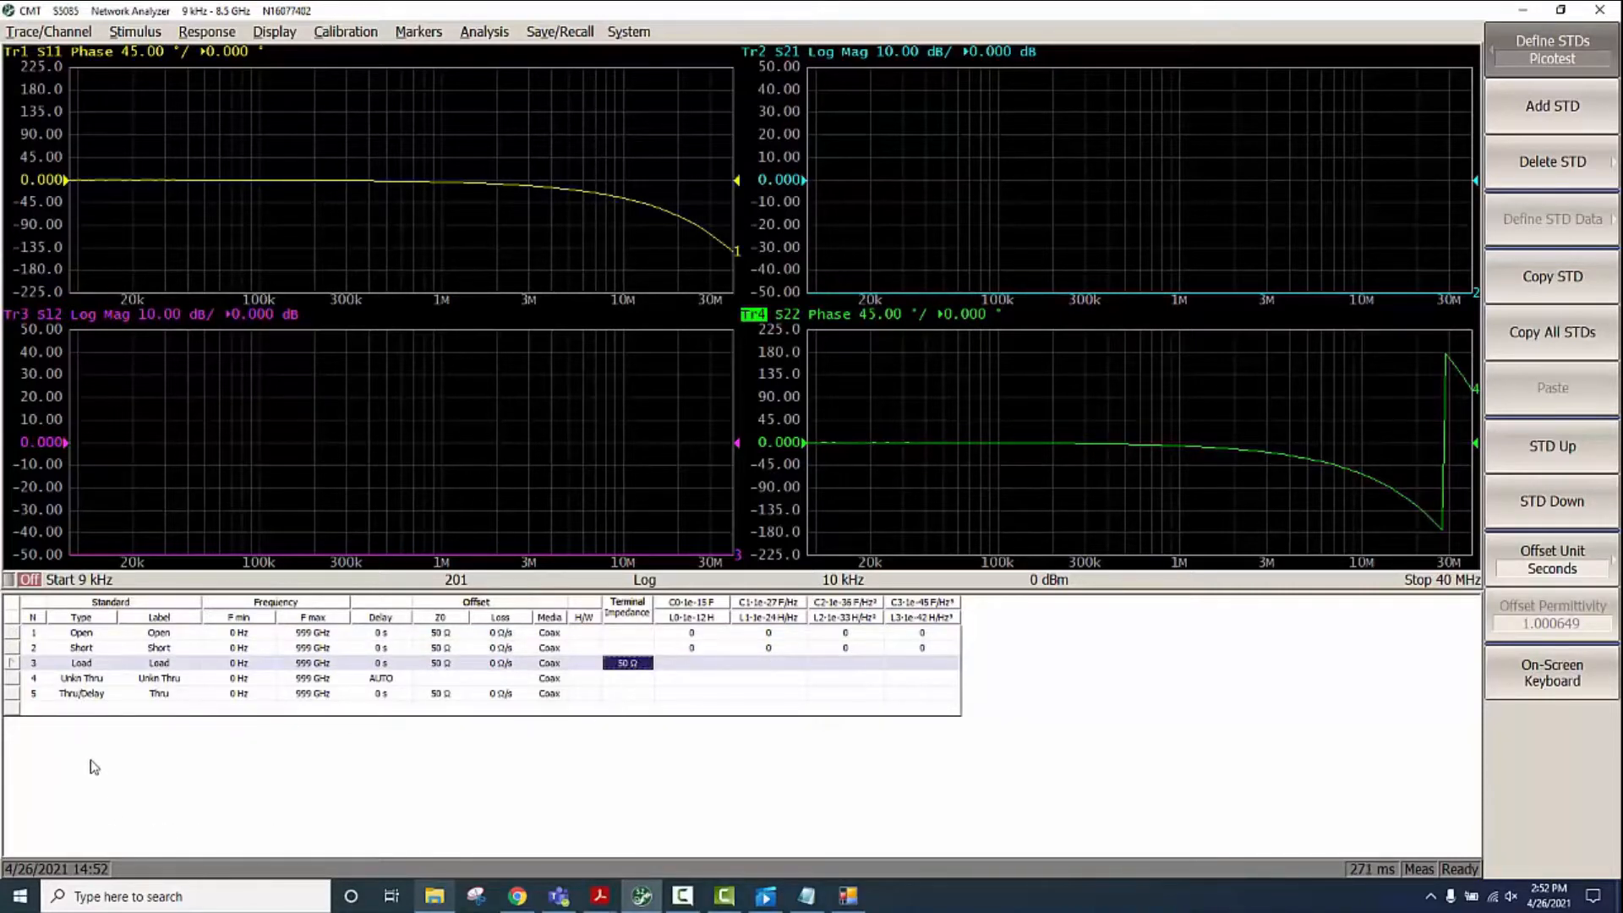
left_click(82, 678)
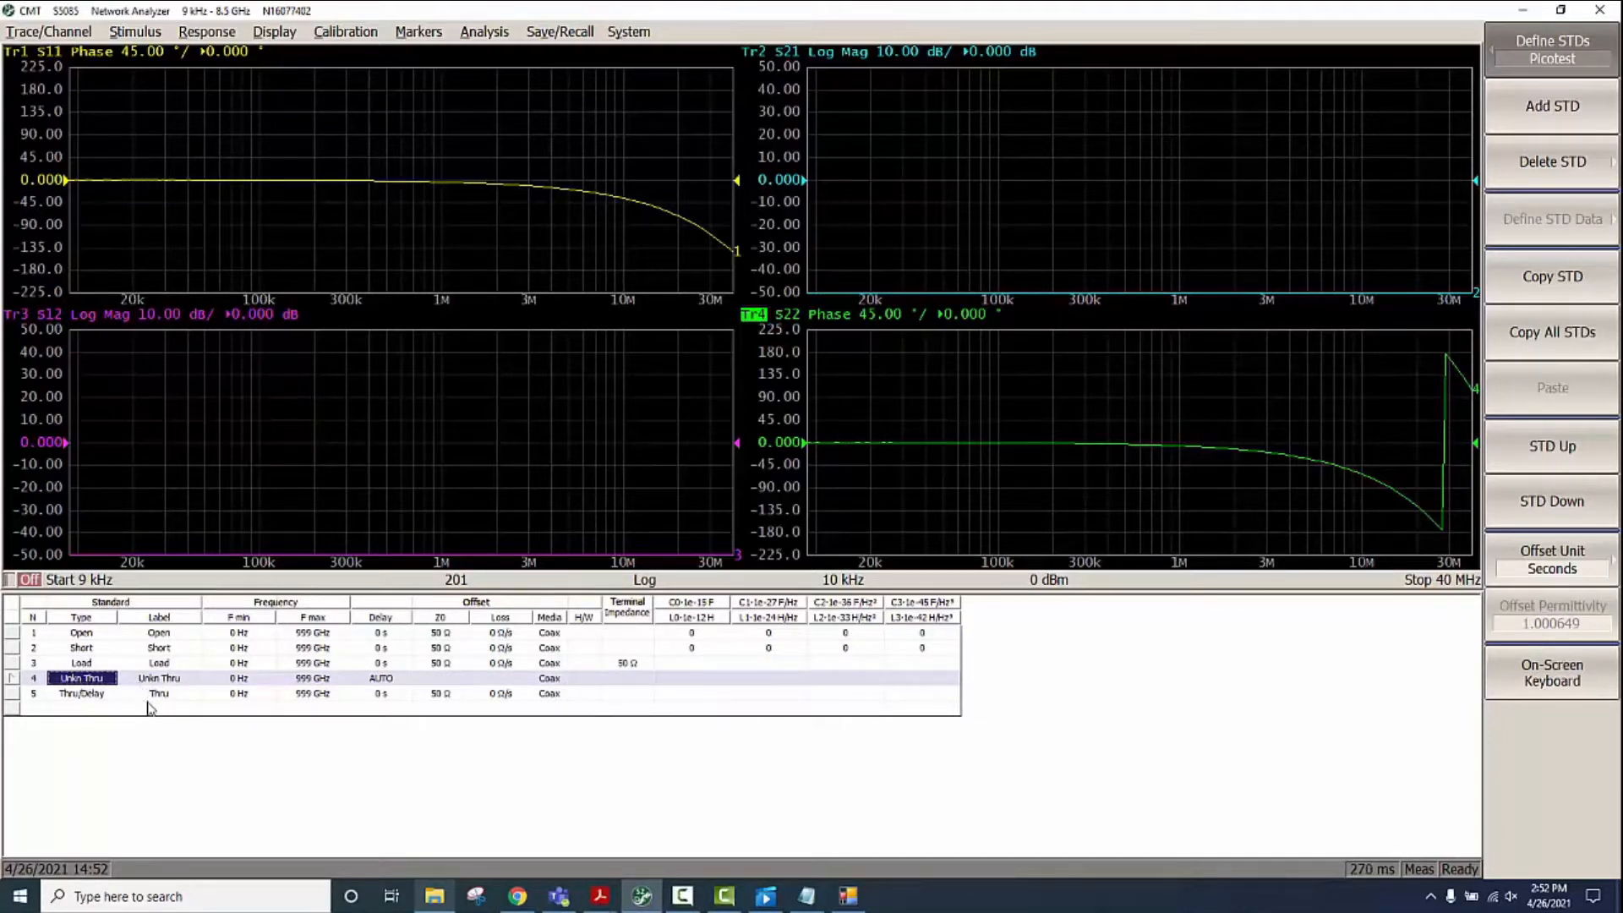
left_click(158, 693)
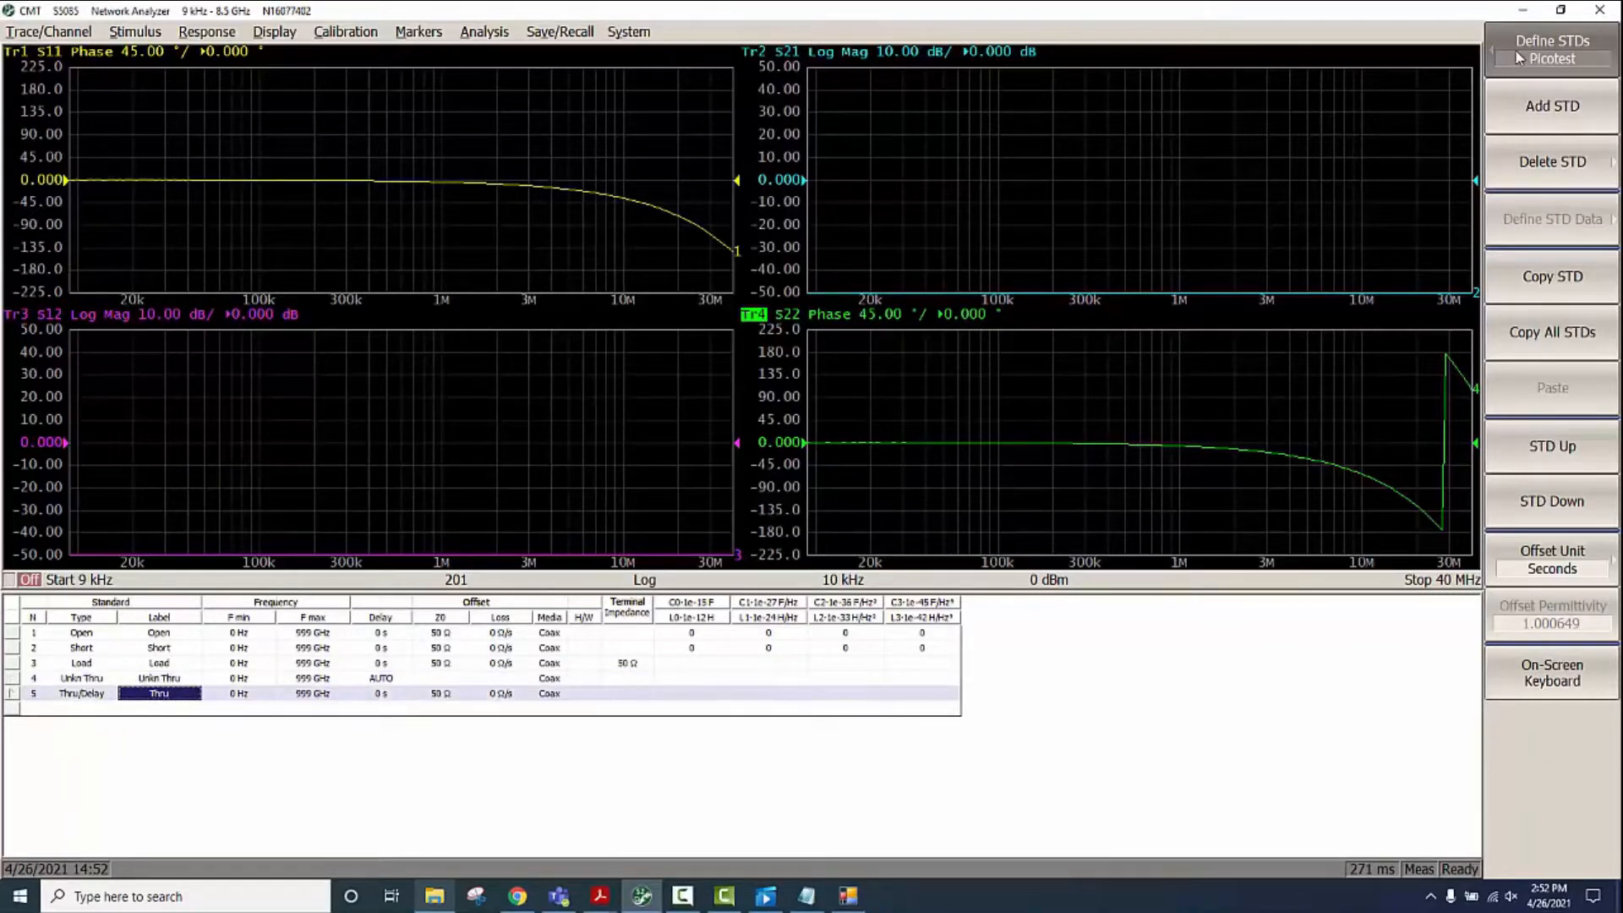
mouse_move(710, 730)
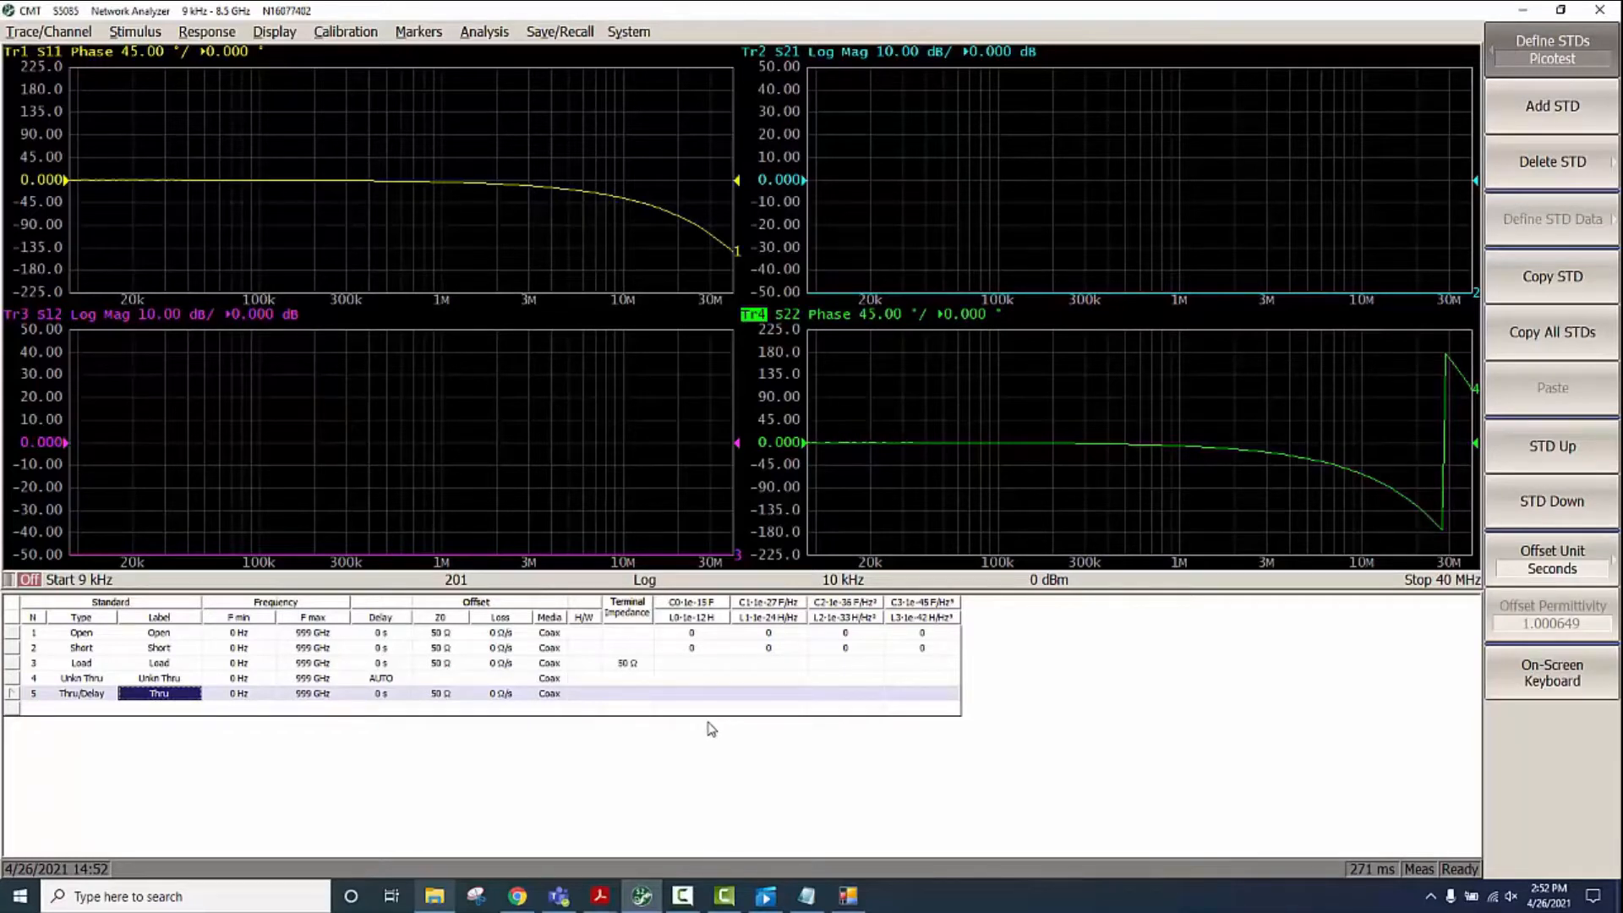
mouse_move(705, 728)
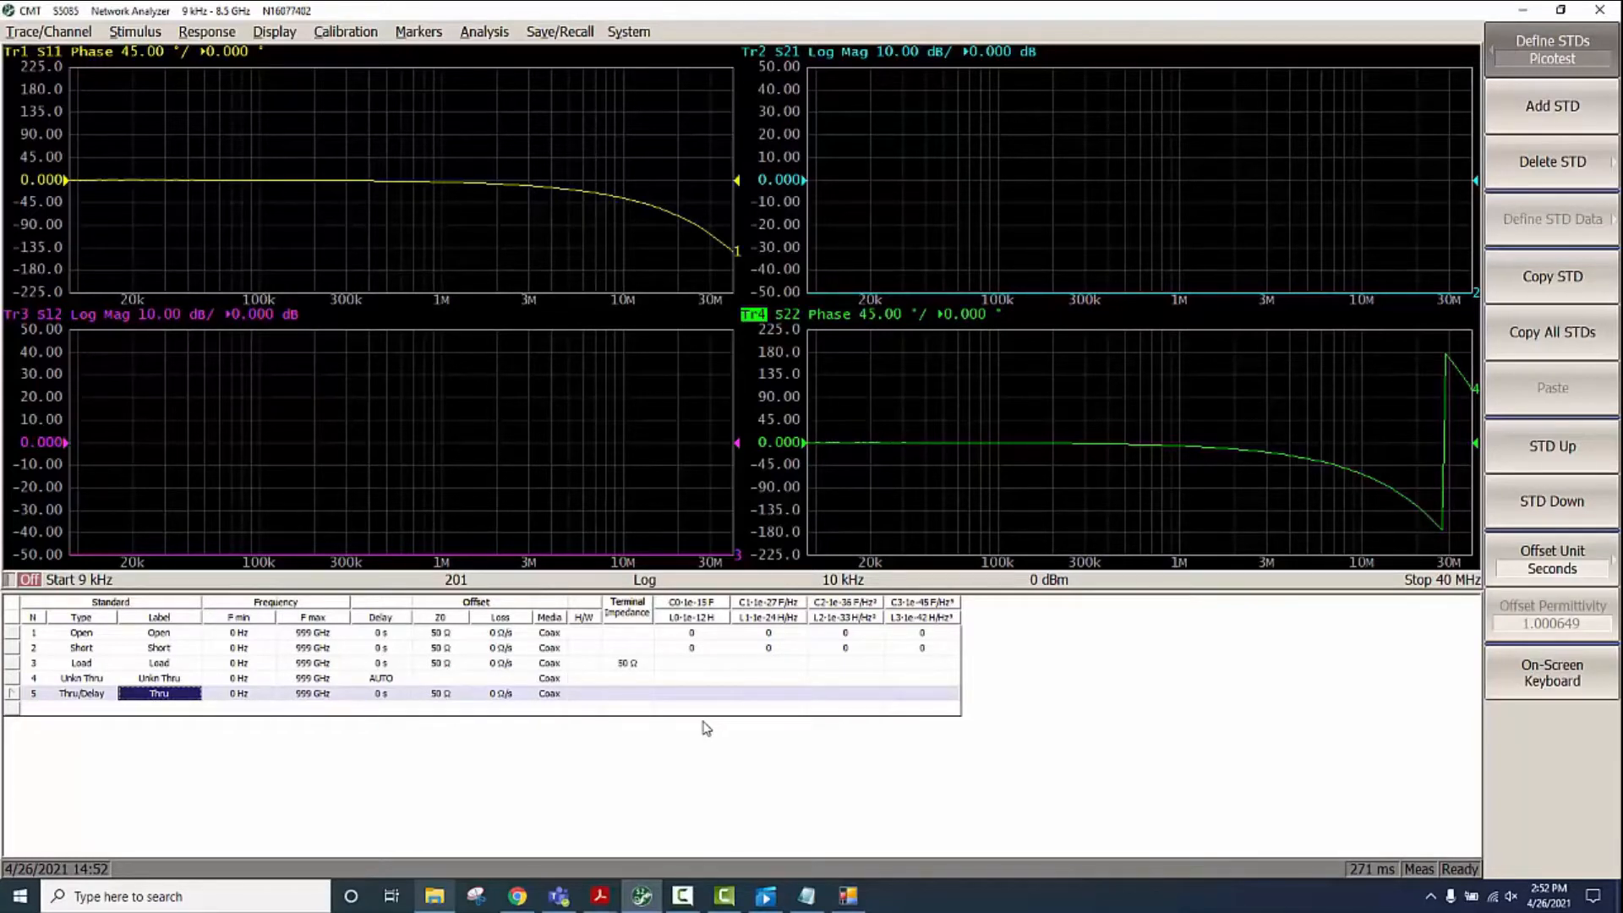
mouse_move(207, 677)
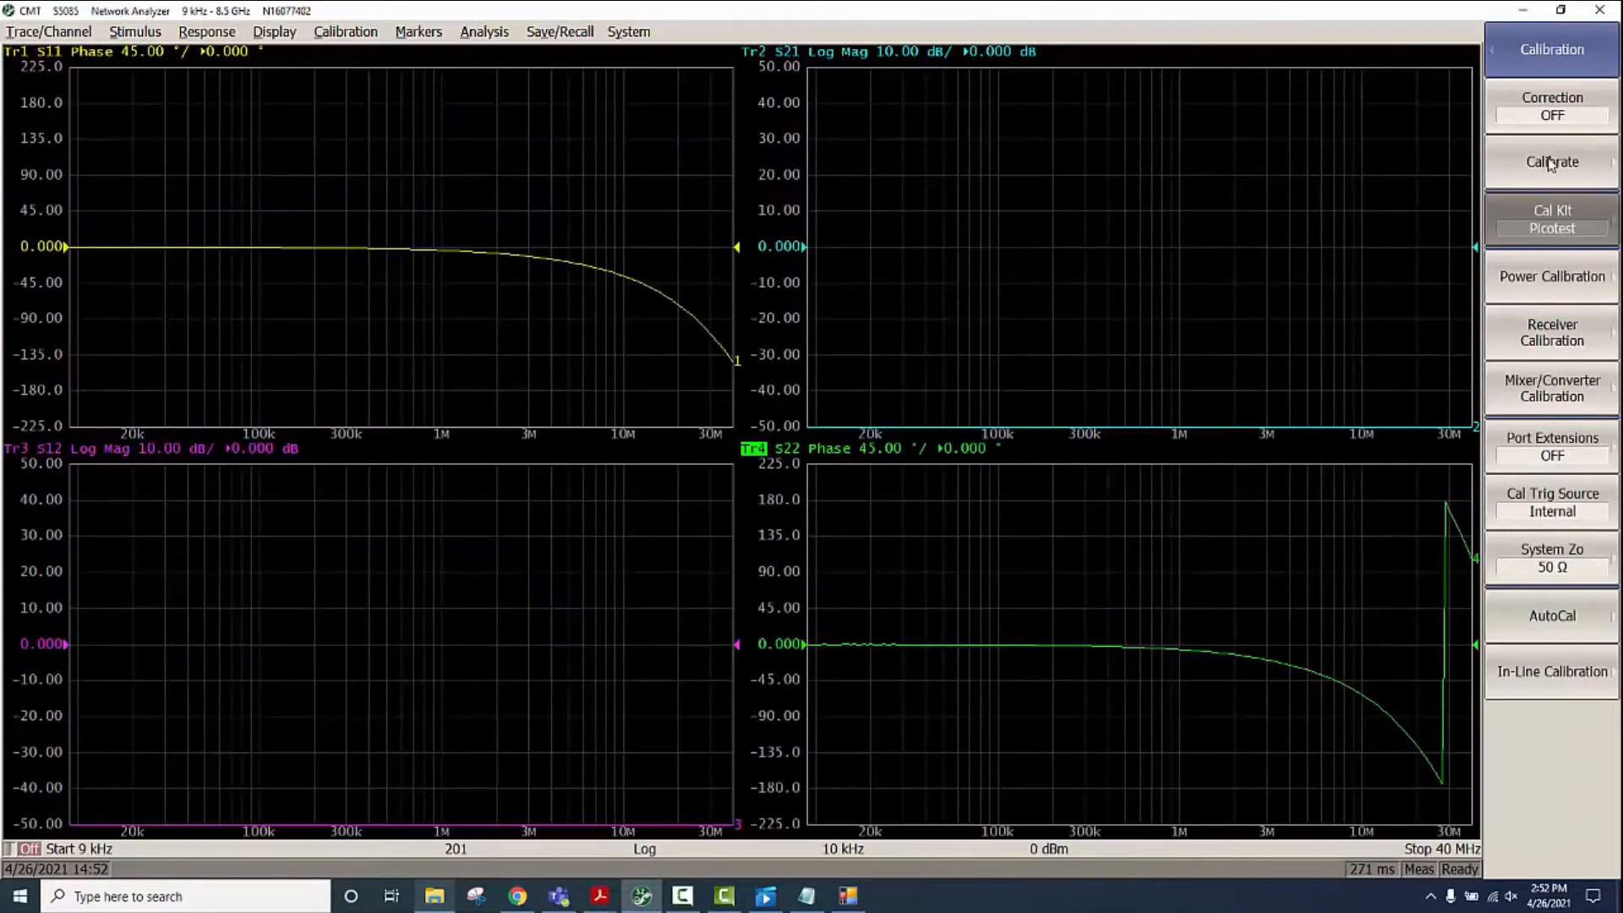
Open the calibration type choices to start a Full 2-Port calibration
left_click(1550, 162)
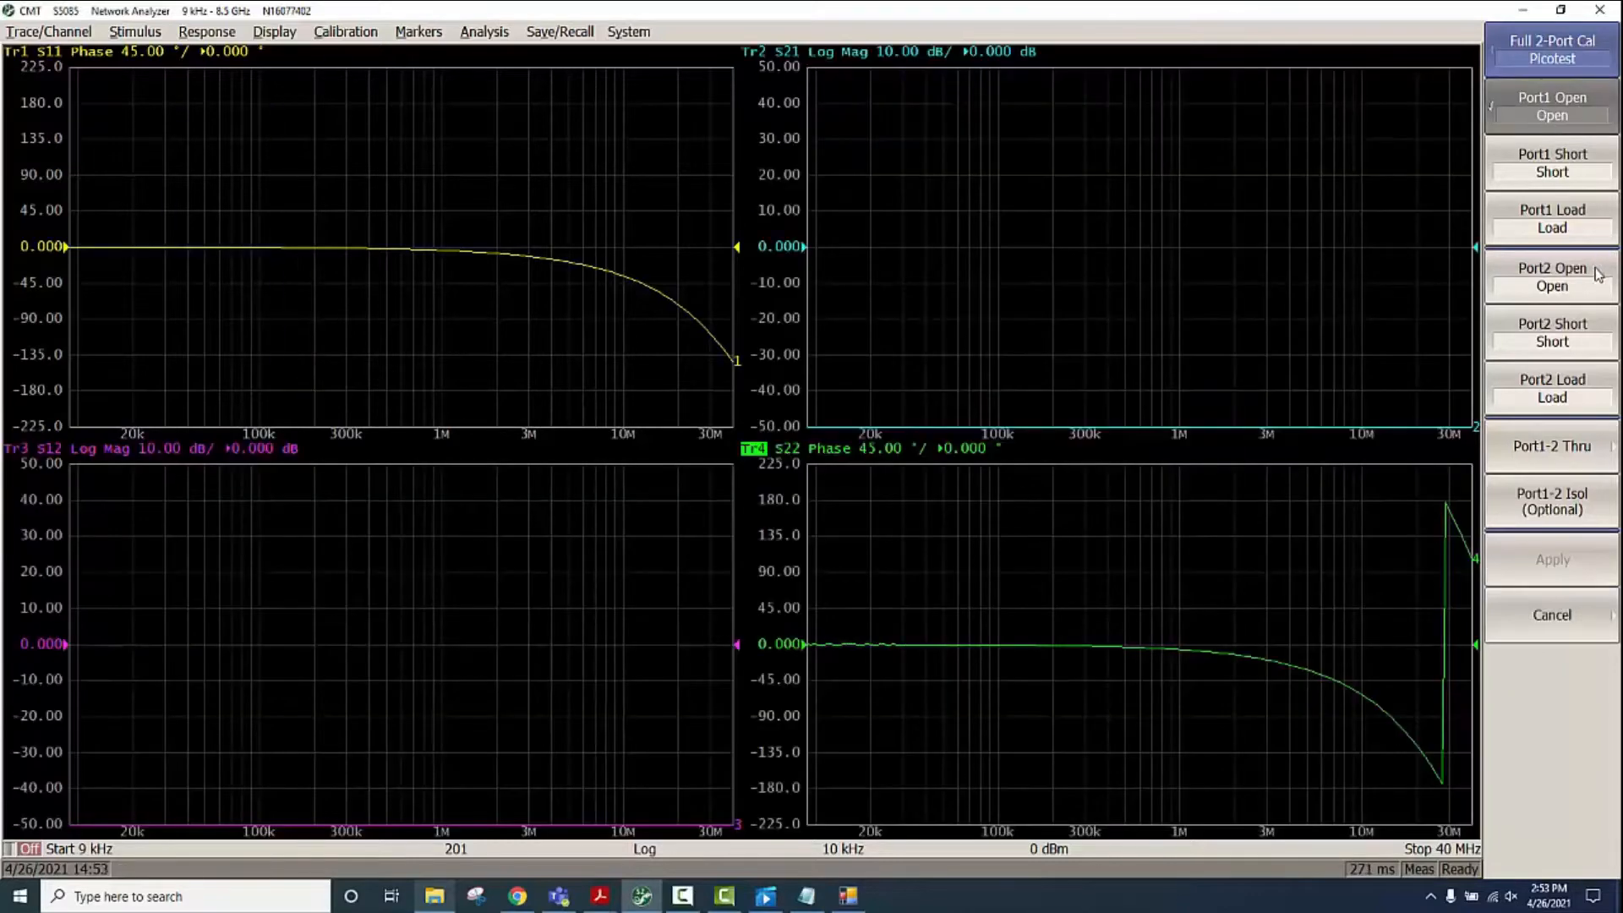
Measure the open standard on Port 2
left_click(1550, 277)
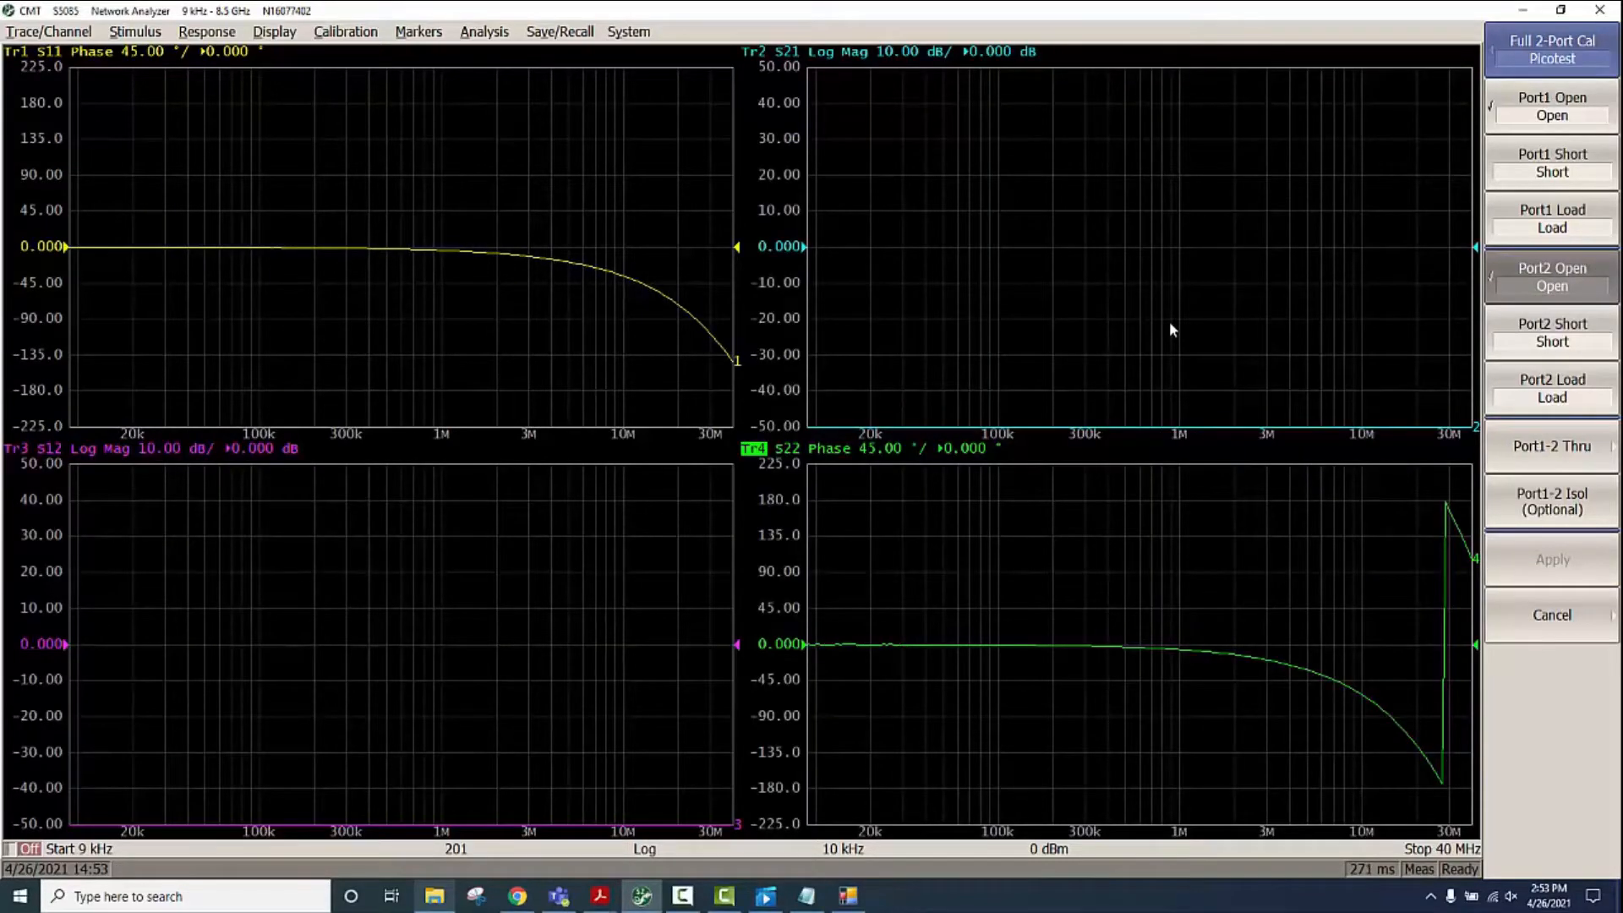
mouse_move(1279, 333)
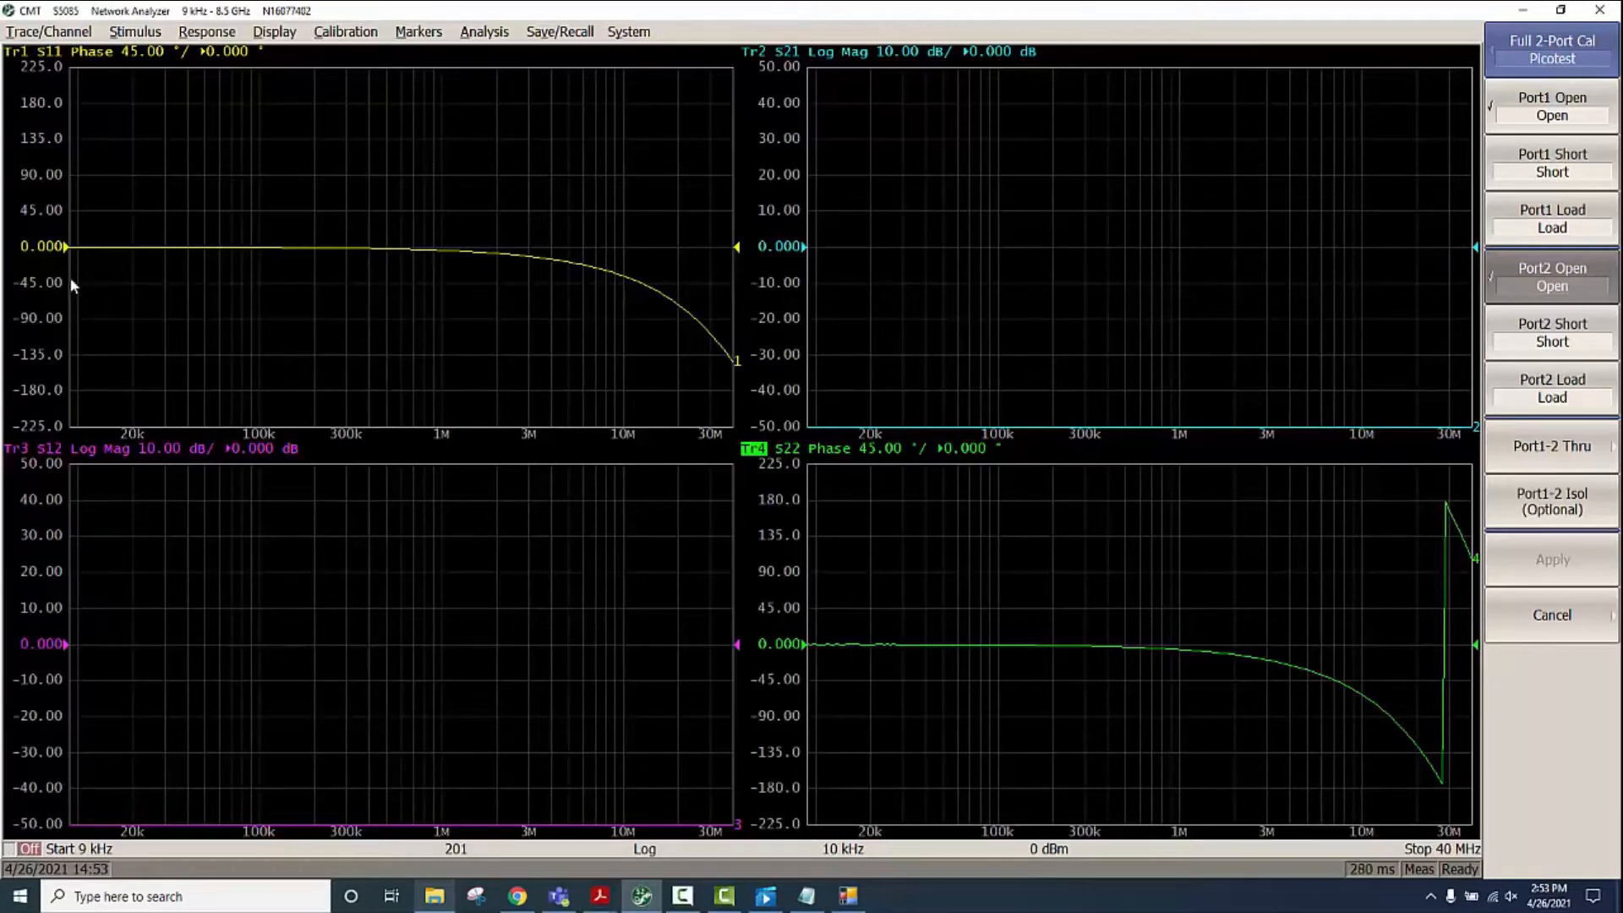
mouse_move(264, 311)
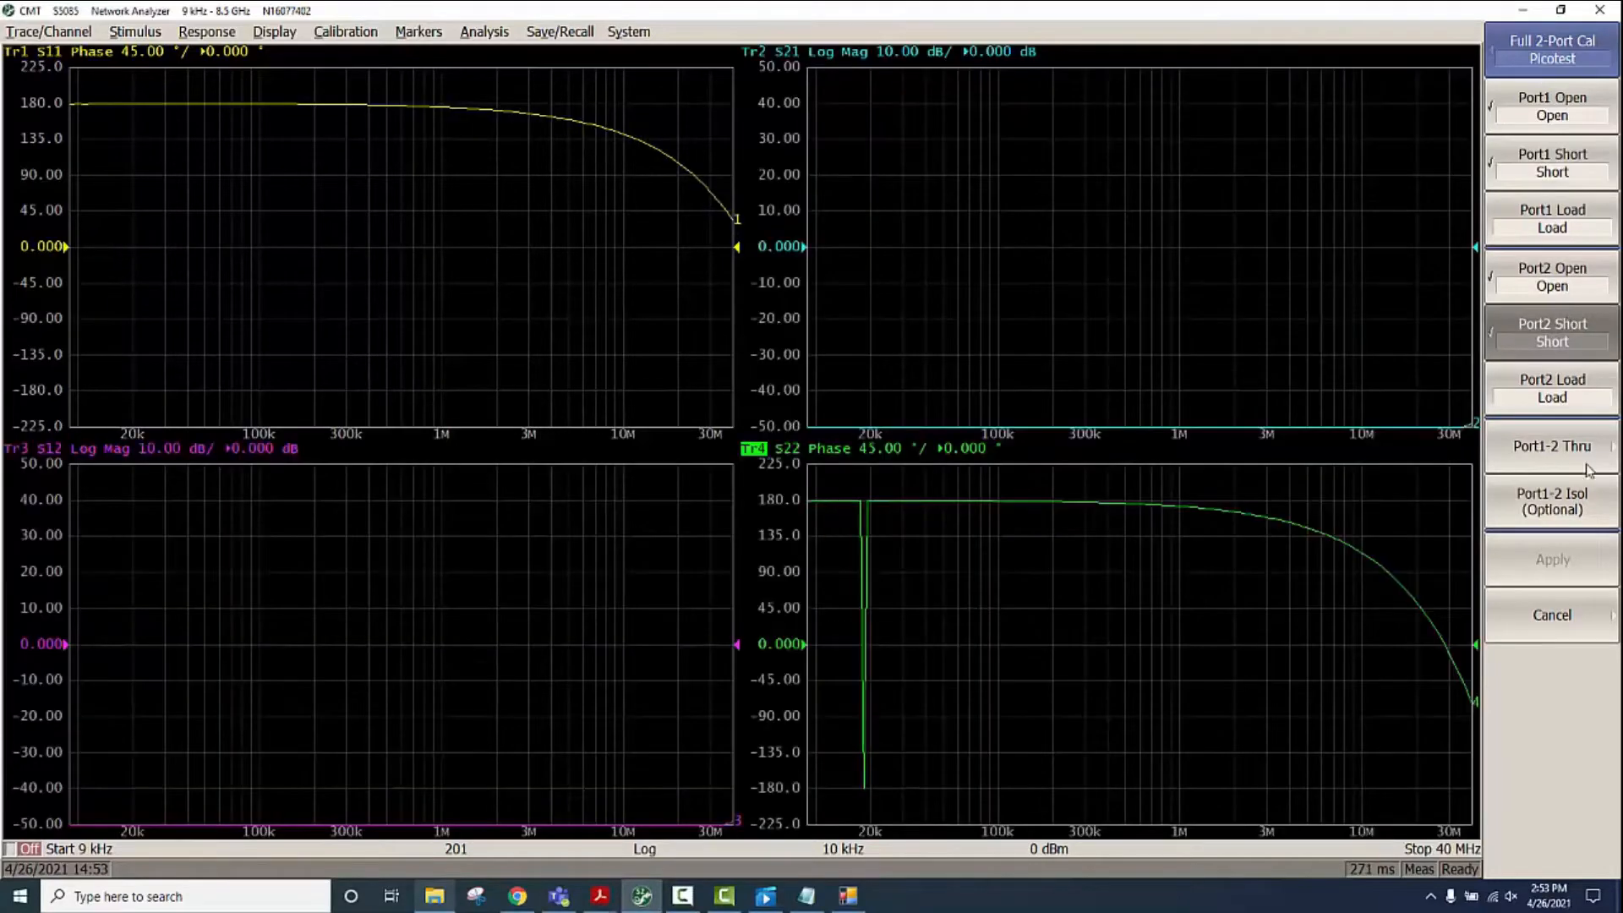
Measure the load standard on Port 1
left_click(1551, 502)
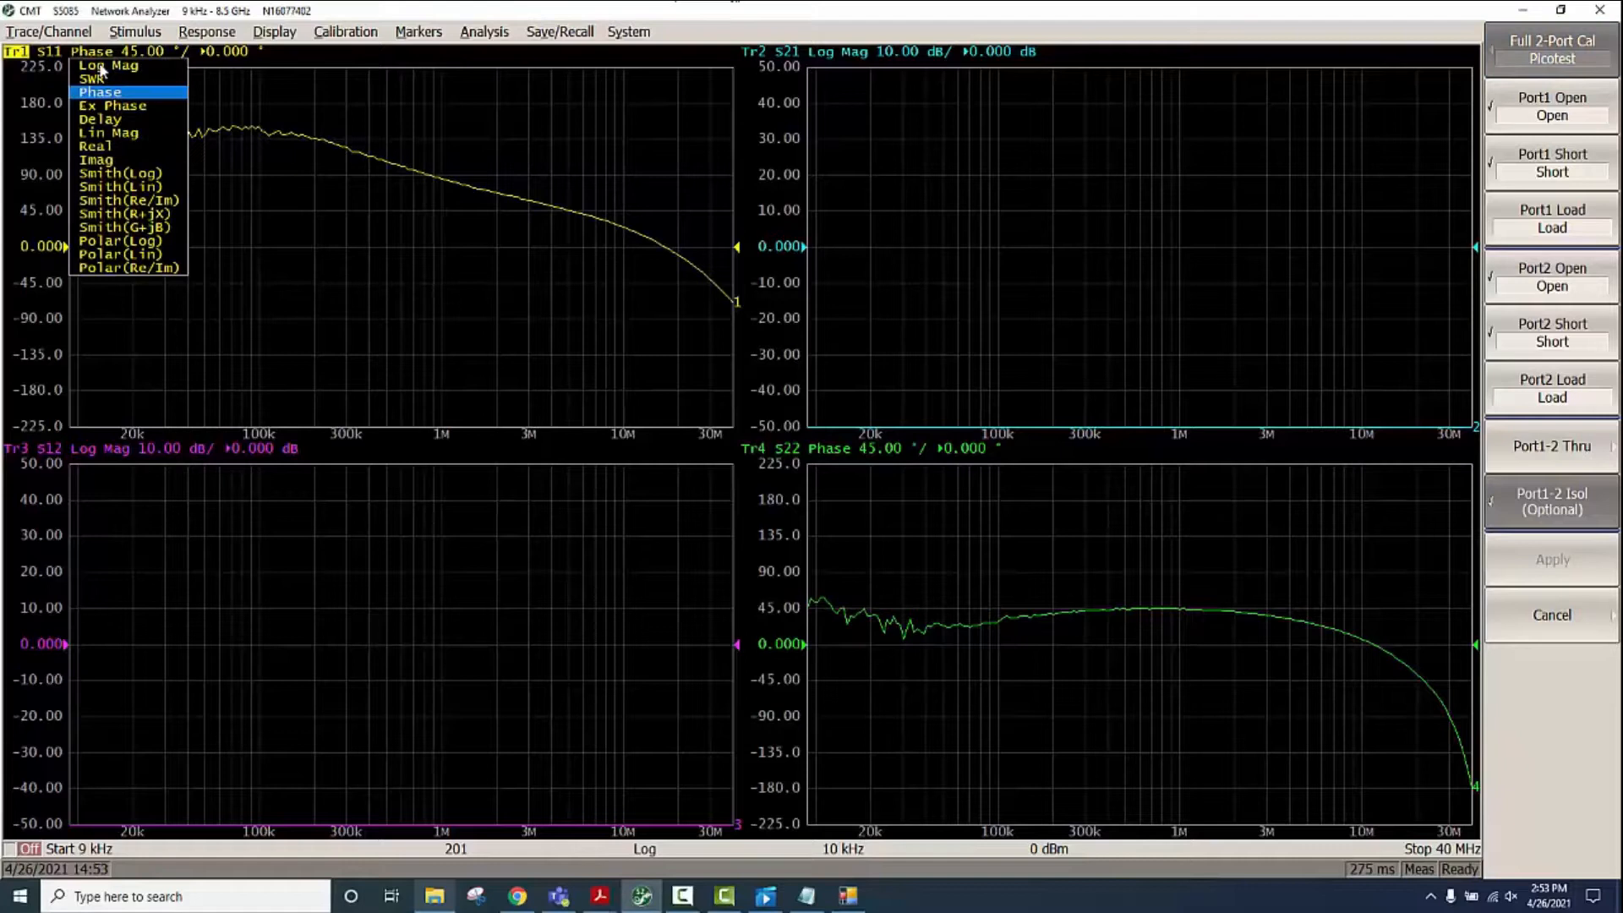
Set trace 1's display format to Log Mag
left_click(106, 65)
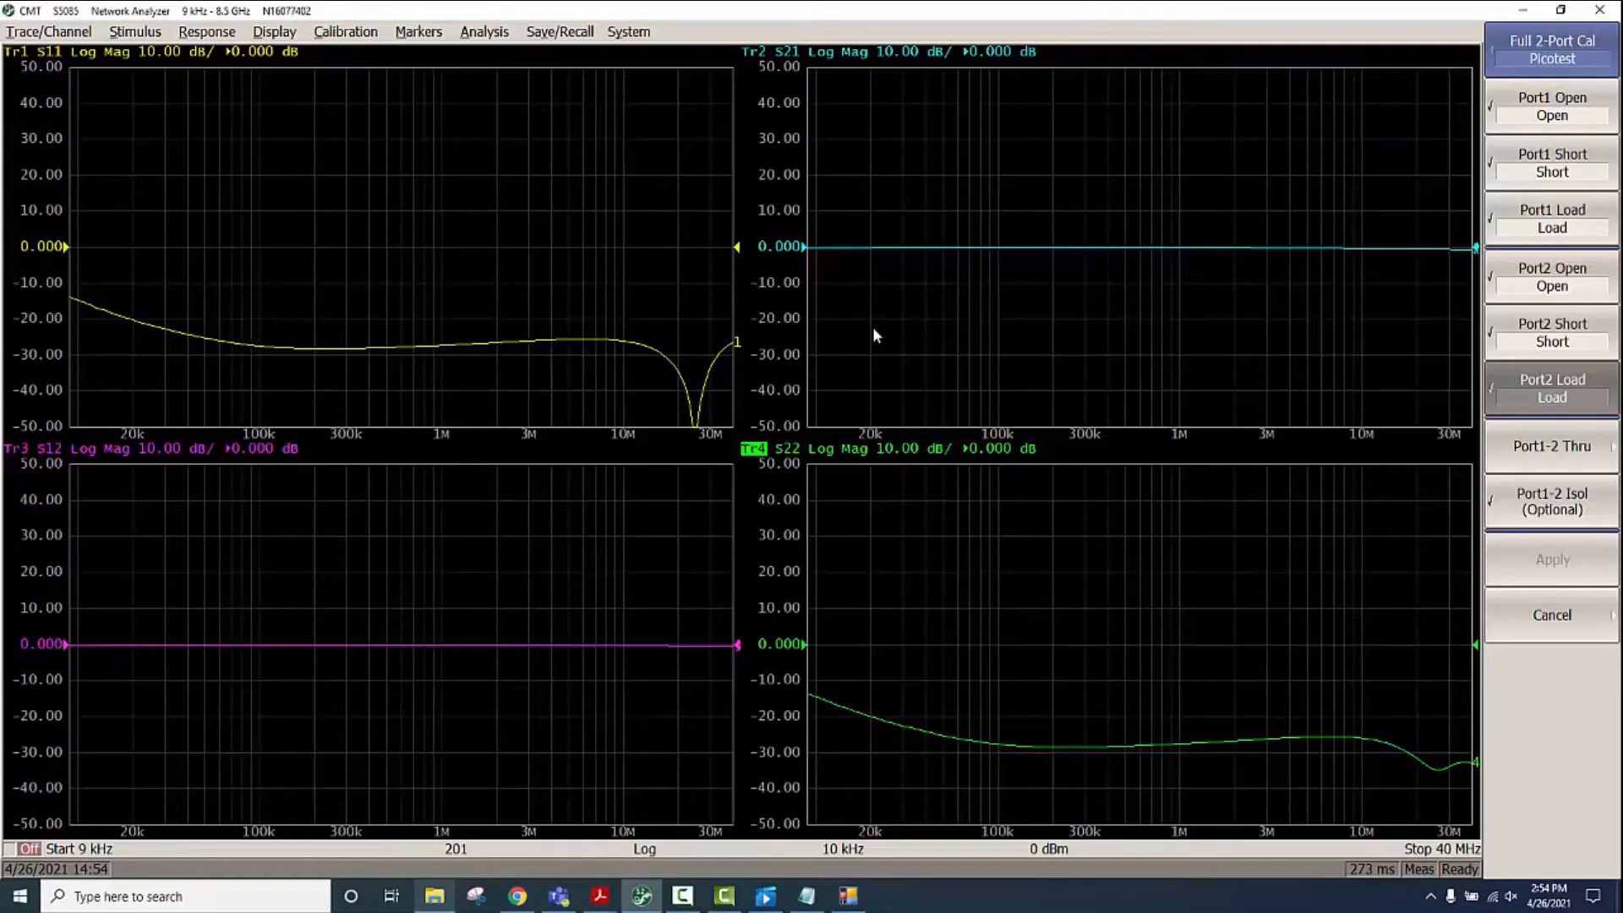
mouse_move(487, 521)
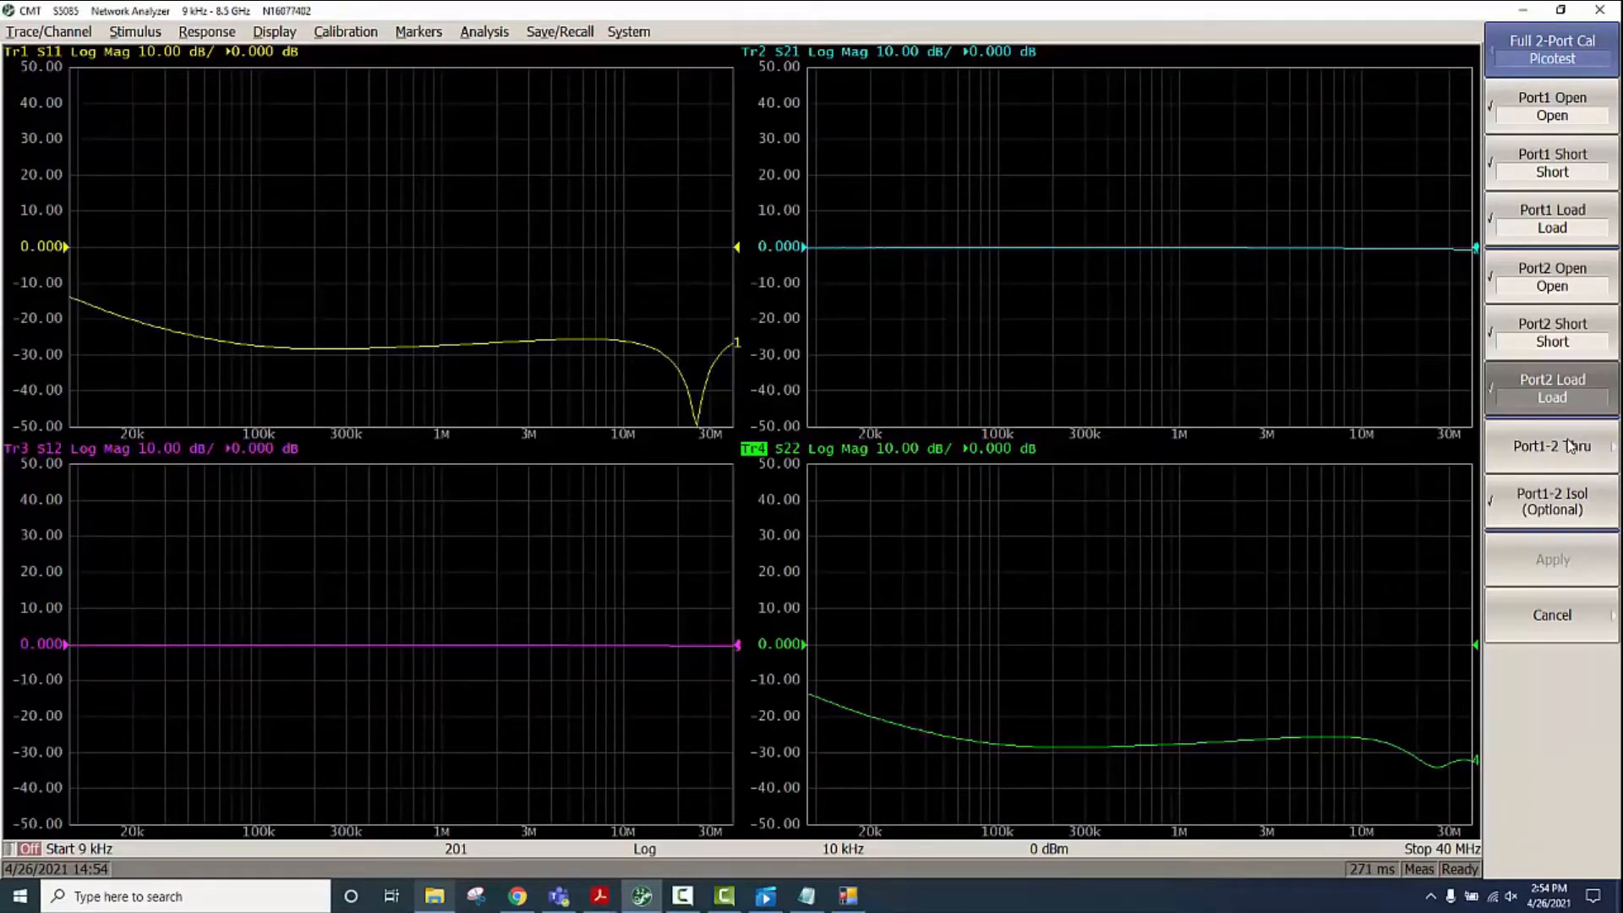
Measure the Port 1-2 thru standard and apply the two-port calibration
left_click(1550, 446)
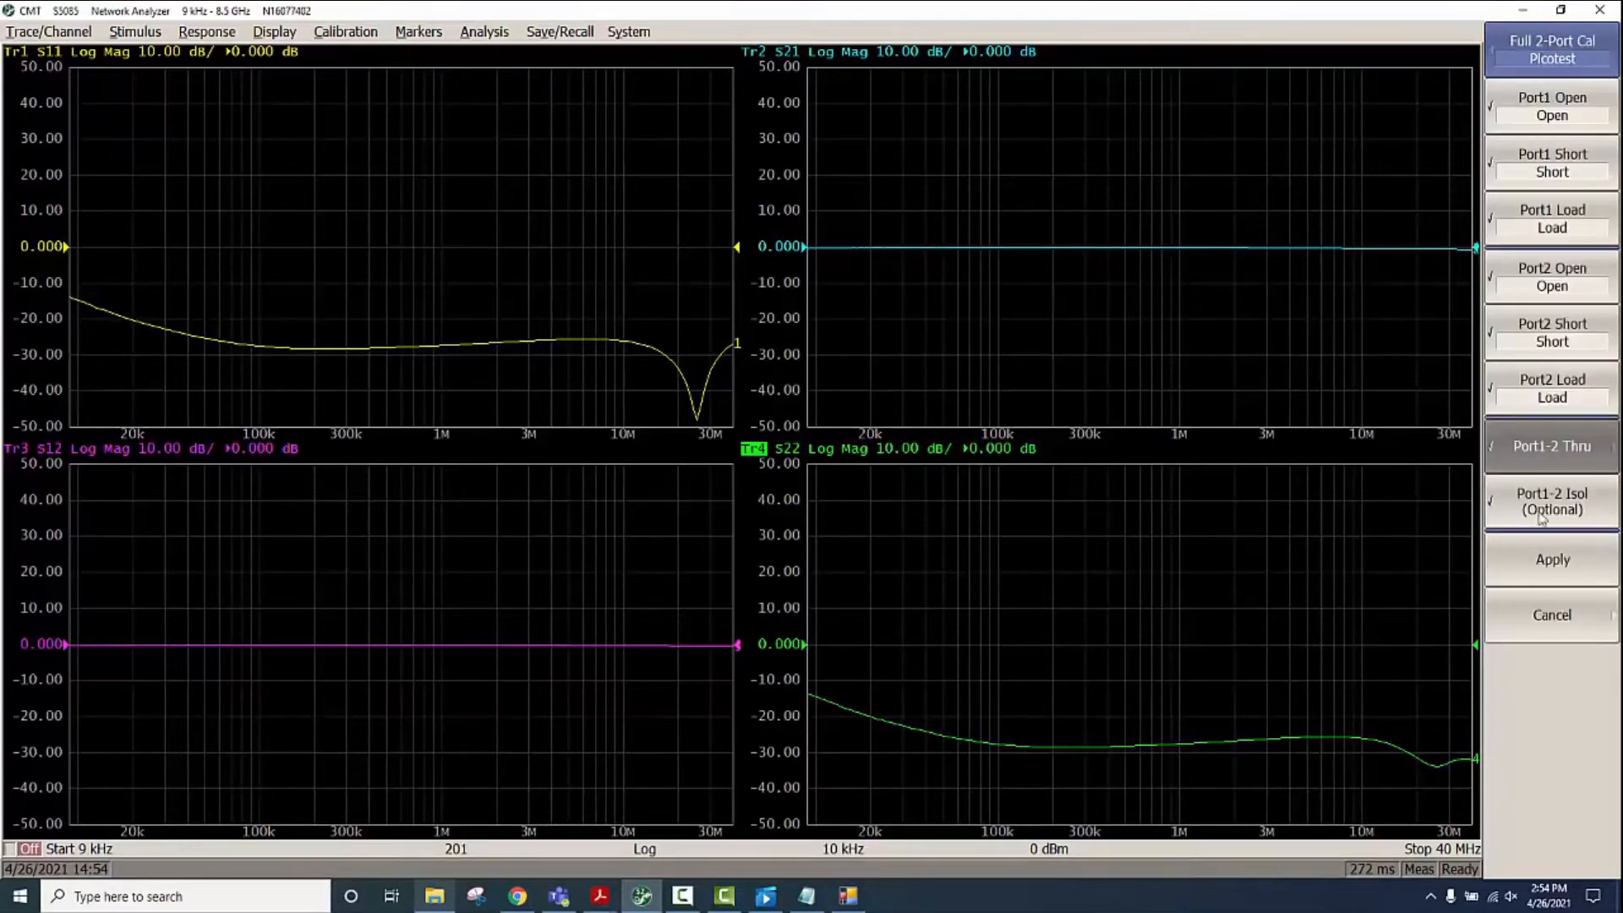
left_click(1552, 559)
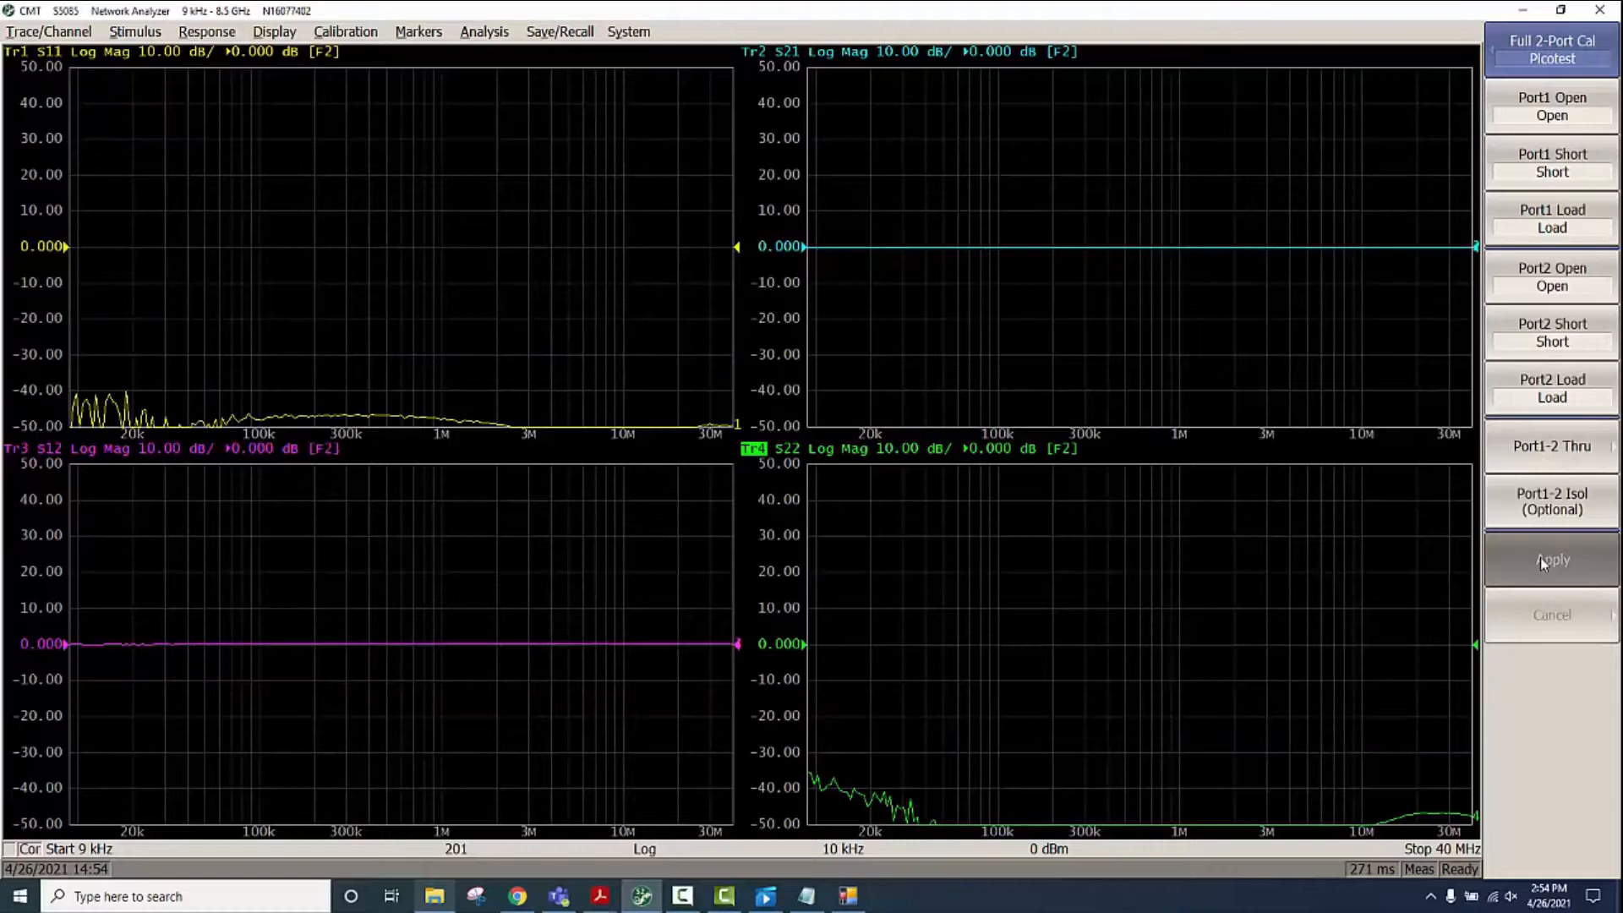